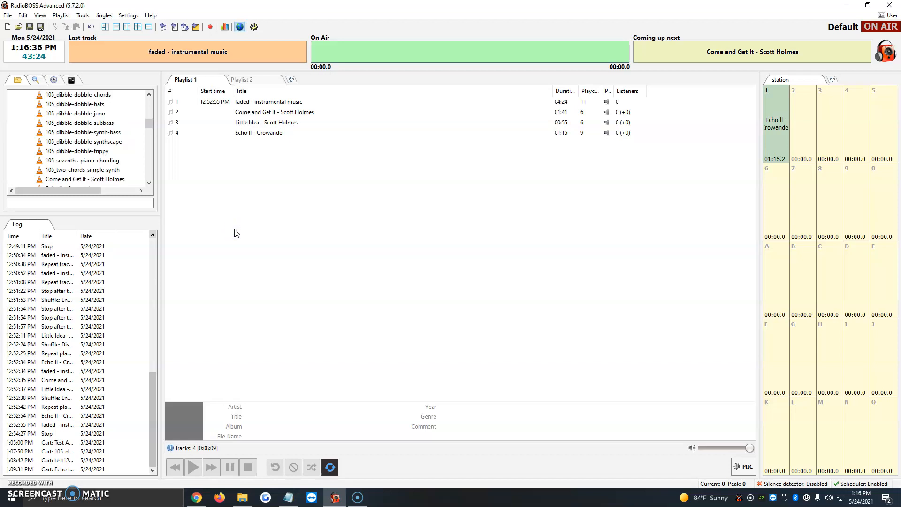
- Replace the music file browser in the left panel with the Scheduler panel
left_click(54, 79)
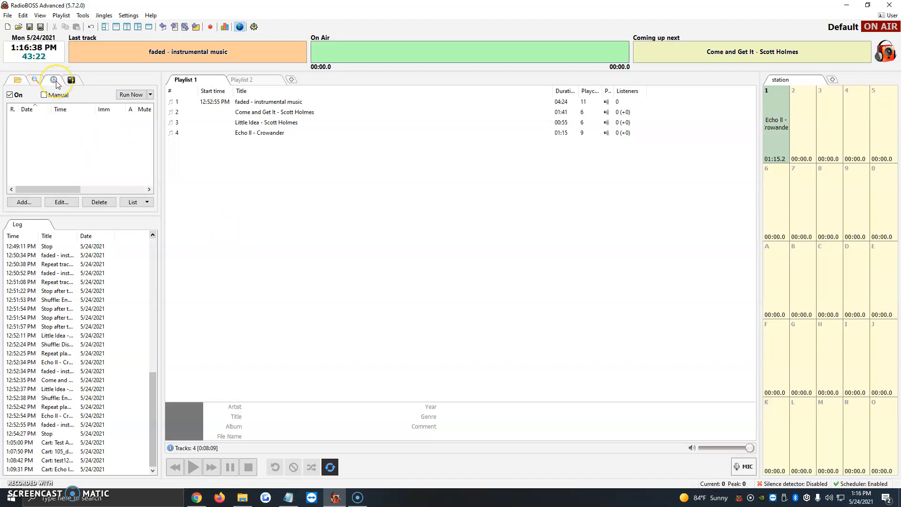
mouse_move(53, 79)
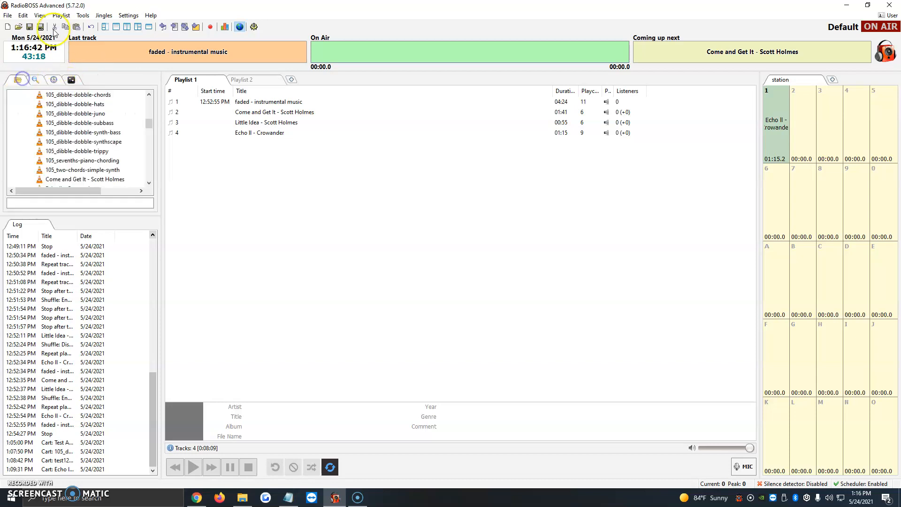
left_click(40, 15)
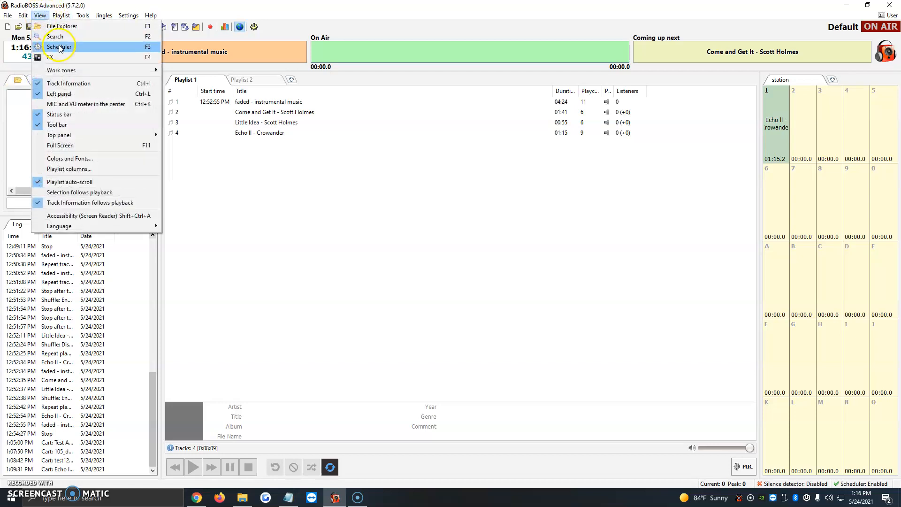
left_click(60, 47)
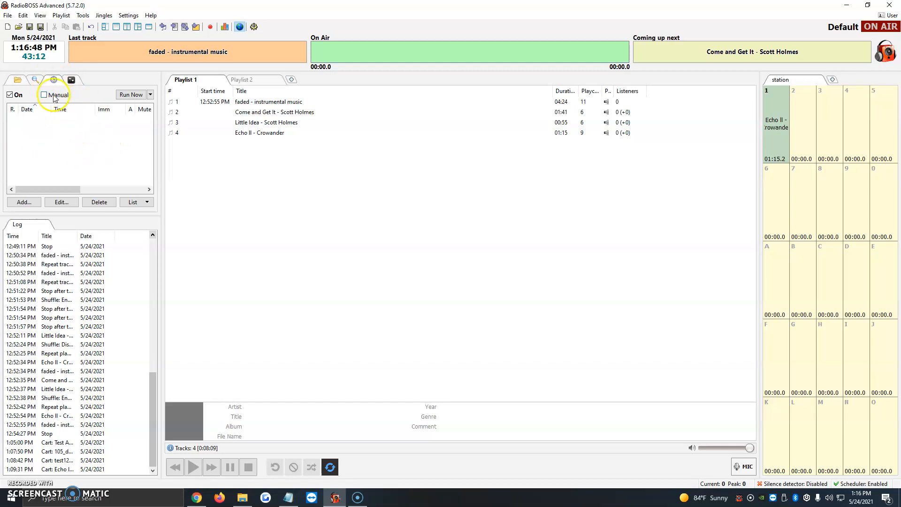
- Add a new scheduler event and launch its Scheduler Wizard for choosing an action
left_click(23, 202)
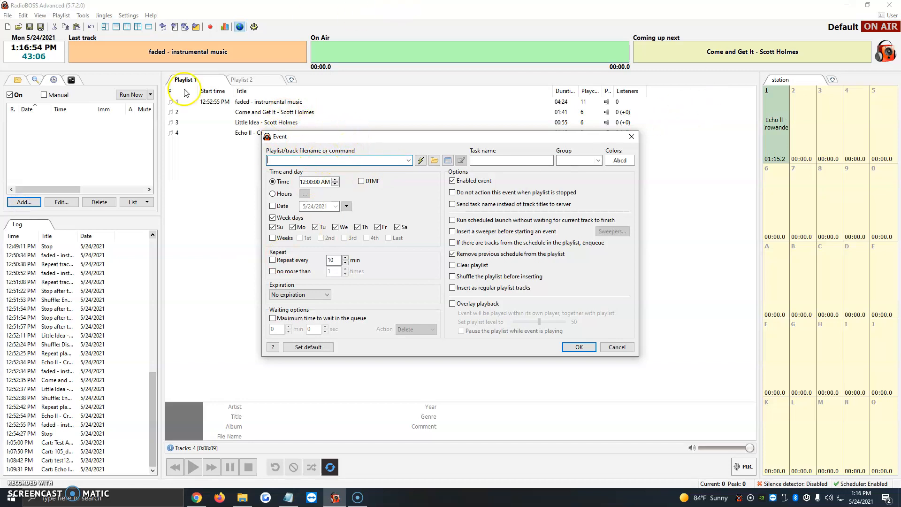
mouse_move(596, 105)
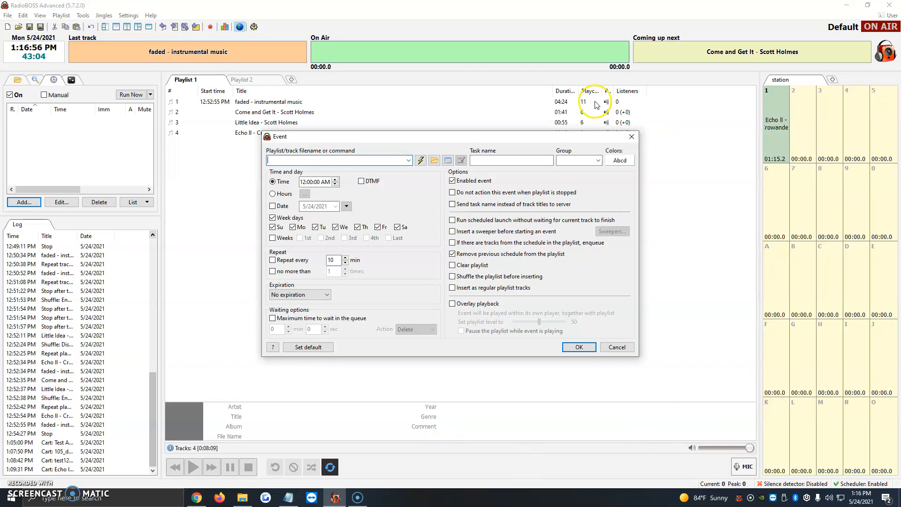
left_click(420, 160)
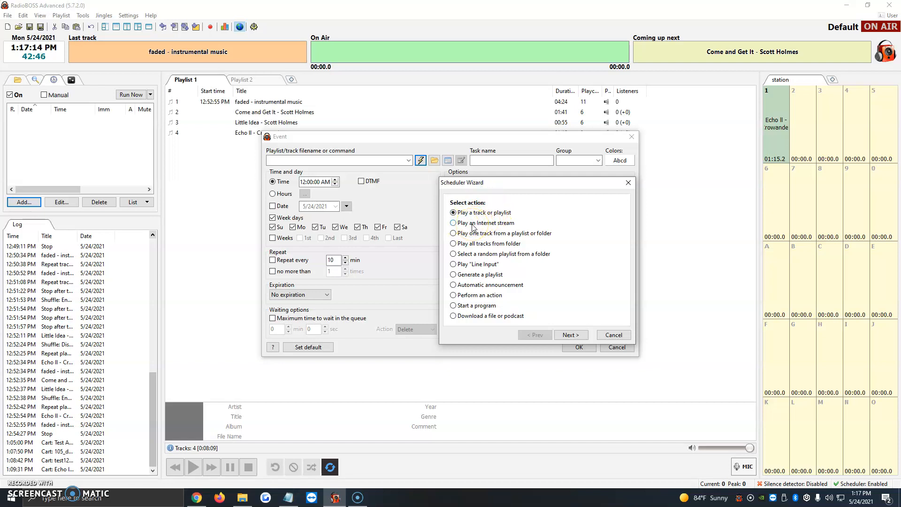
- Choose 'Play a track or playlist' and pick 105_dibble-dobble-hats.wav from Music
left_click(454, 223)
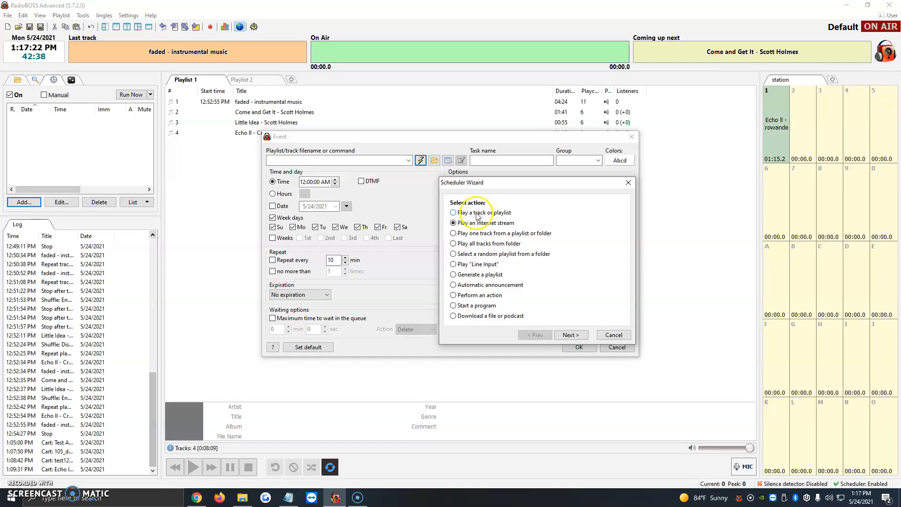
left_click(453, 213)
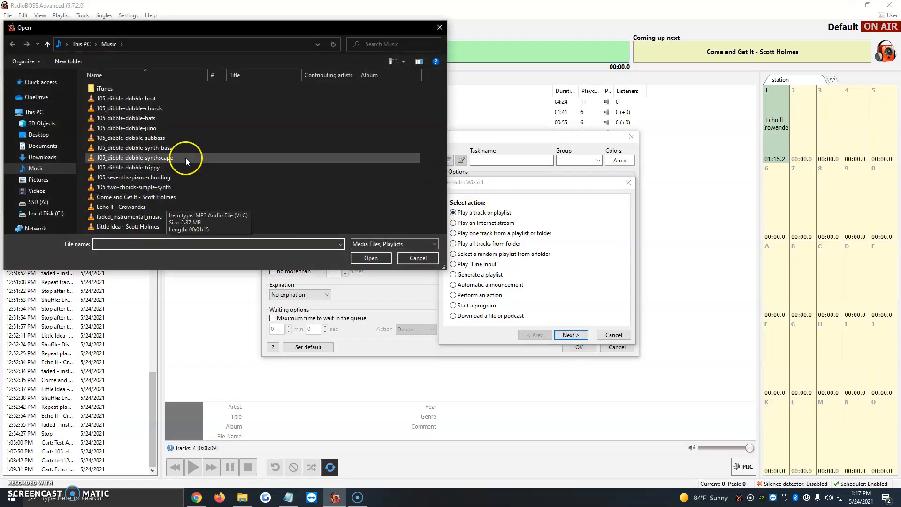
mouse_move(166, 167)
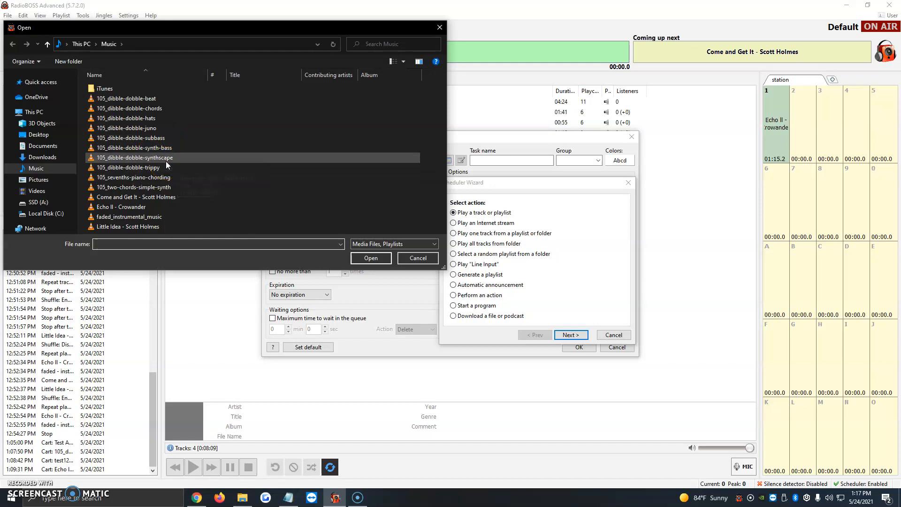
left_click(125, 127)
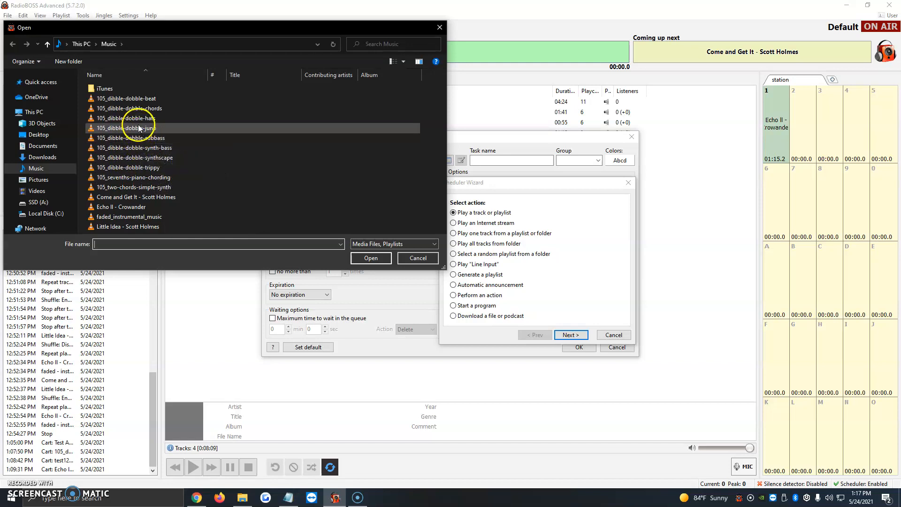
left_click(127, 117)
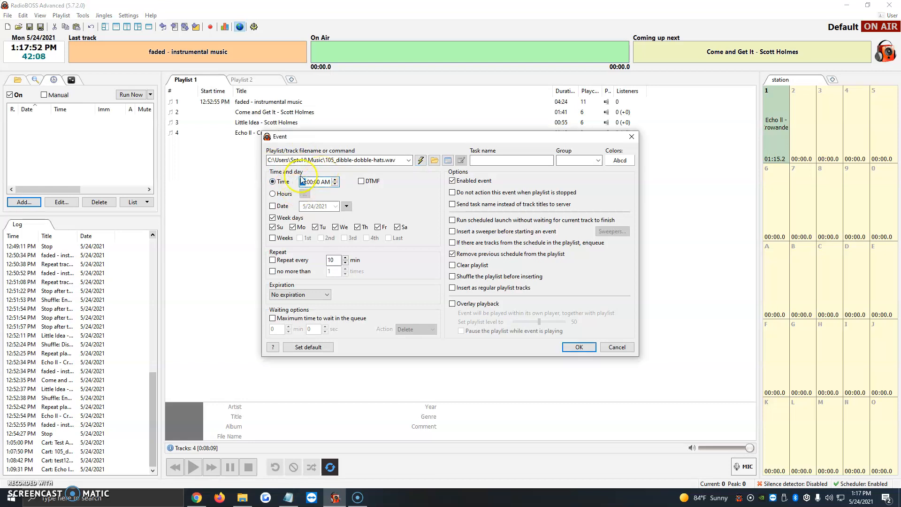
- Enter 1:00:00 PM as the event time and tick Weeks to include every week
left_click(334, 181)
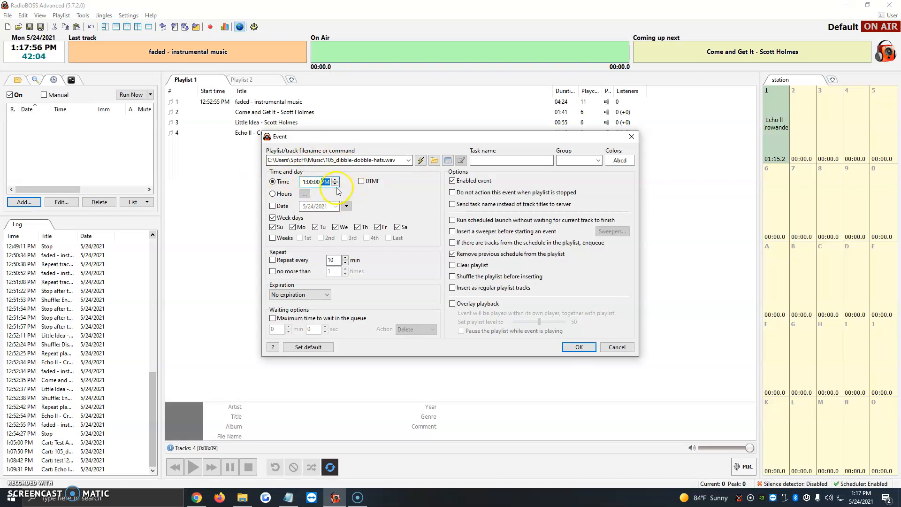
left_click(347, 160)
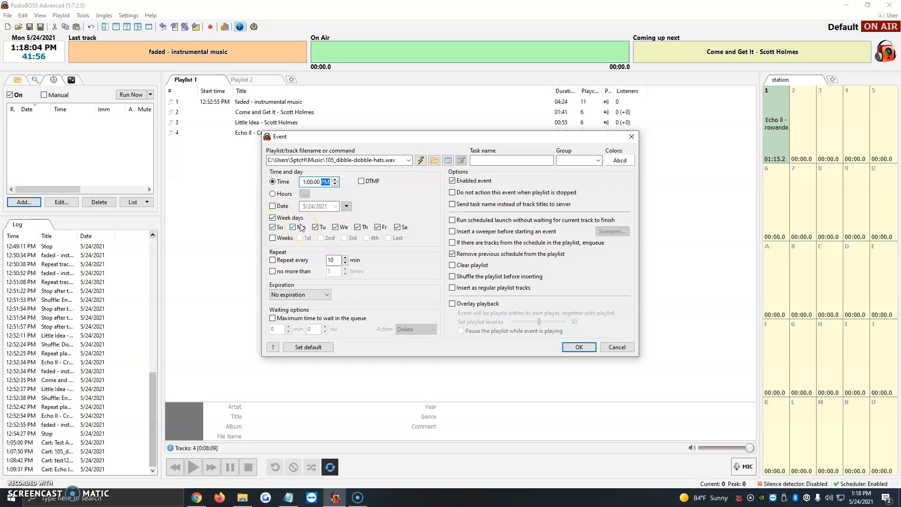
left_click(299, 238)
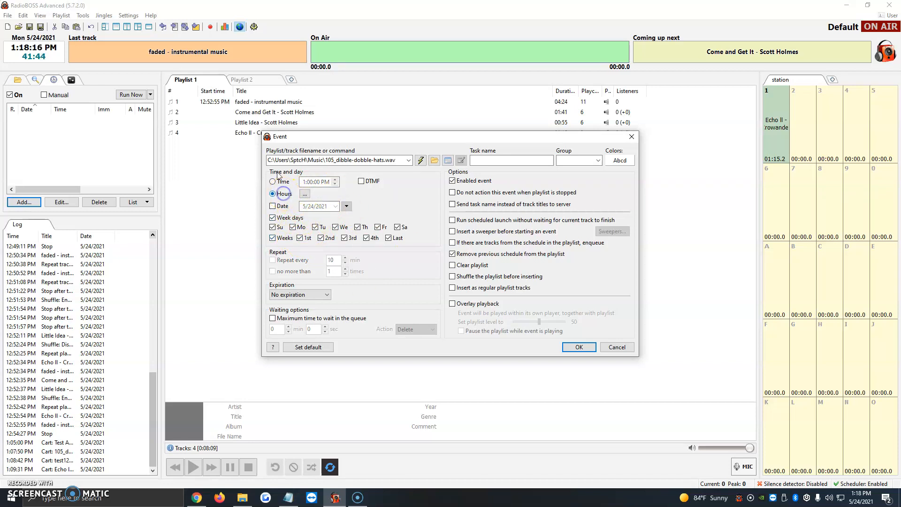
- In the Hours picker, mark the run hours, set Minute to 30, and confirm
left_click(305, 193)
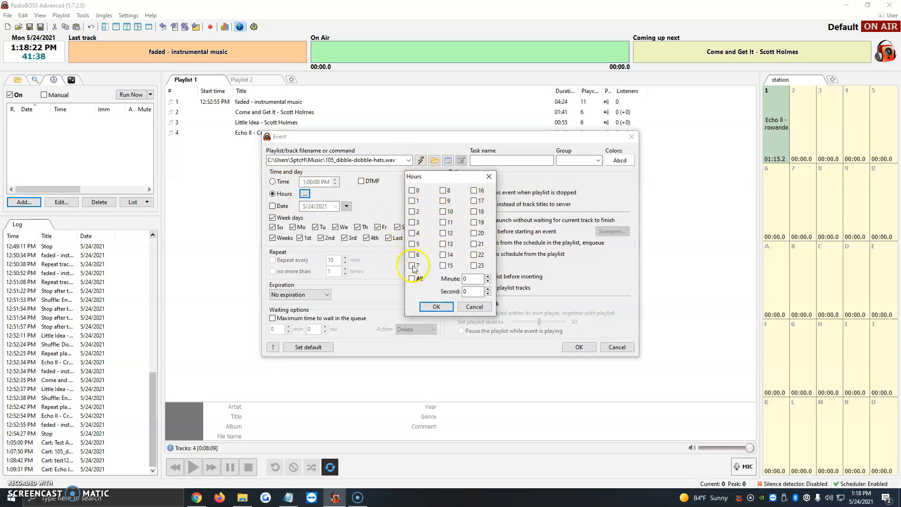
left_click(412, 266)
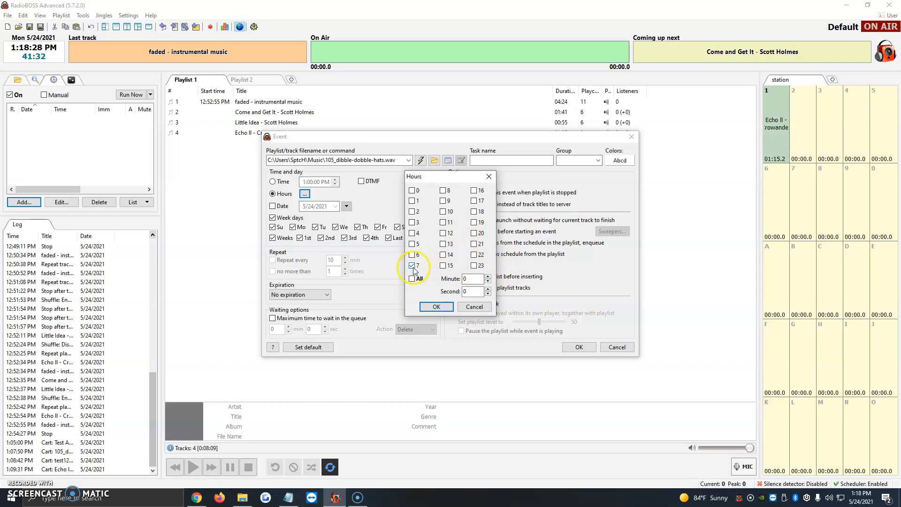
left_click(412, 265)
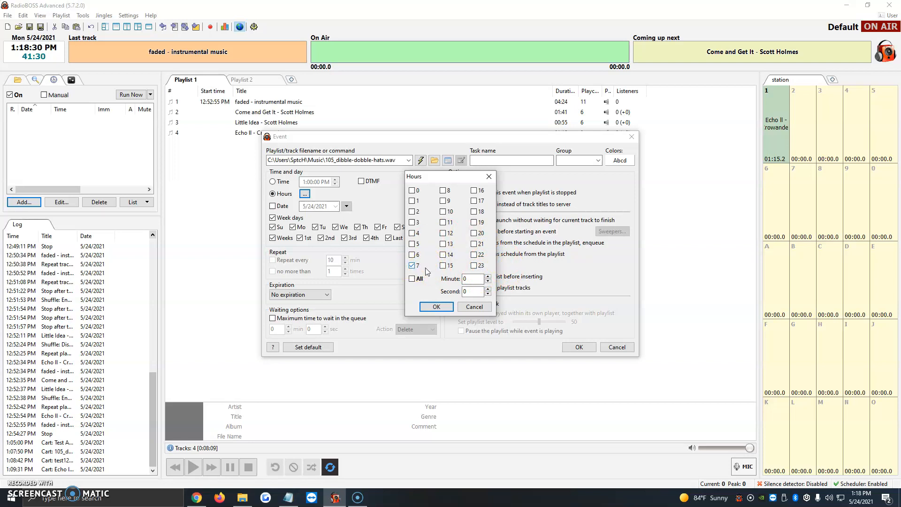
left_click(412, 264)
type("30")
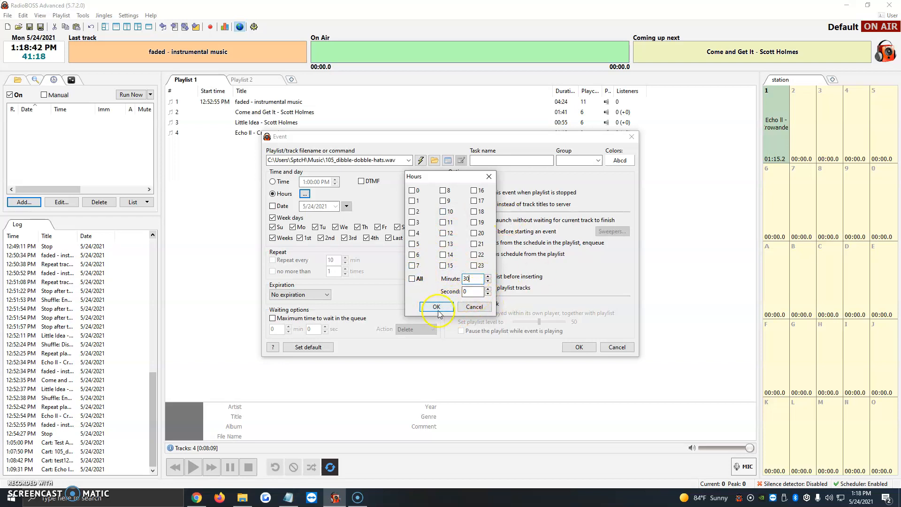
left_click(437, 306)
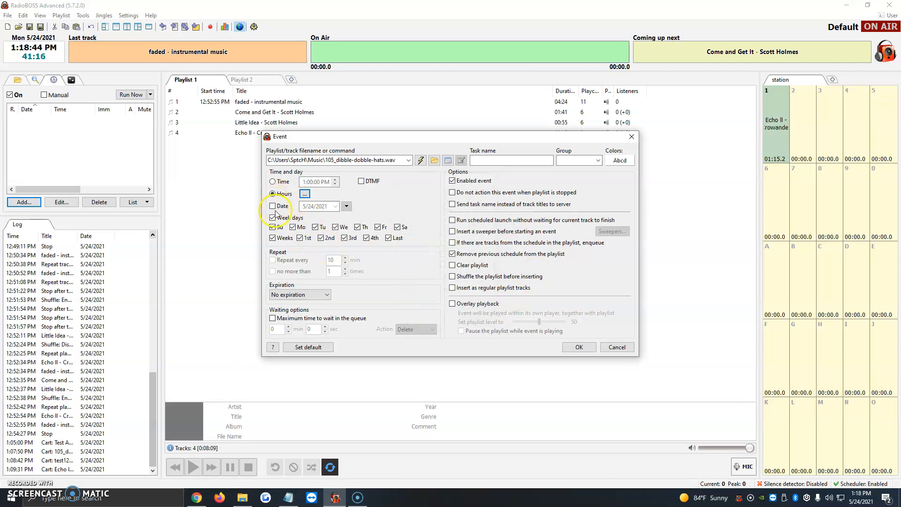
- Enable the Date option and pick May 27, 2021 from the calendar
left_click(272, 205)
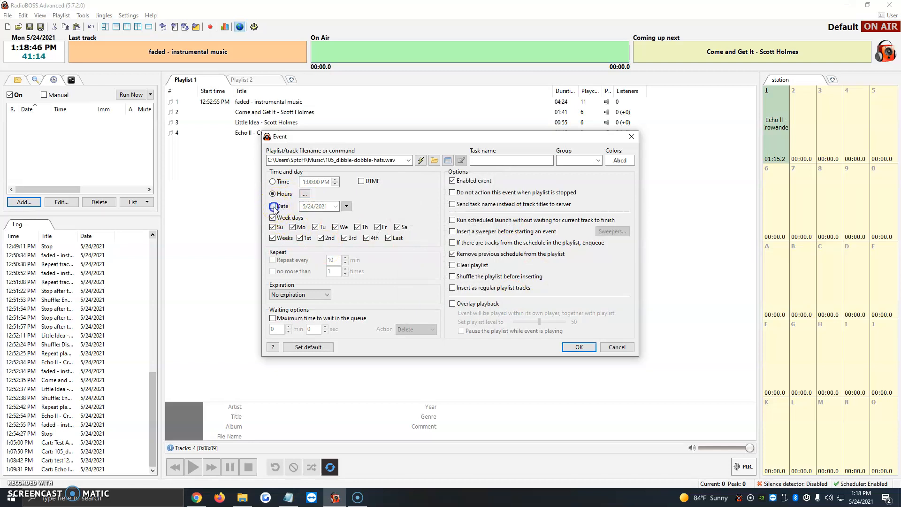
left_click(345, 205)
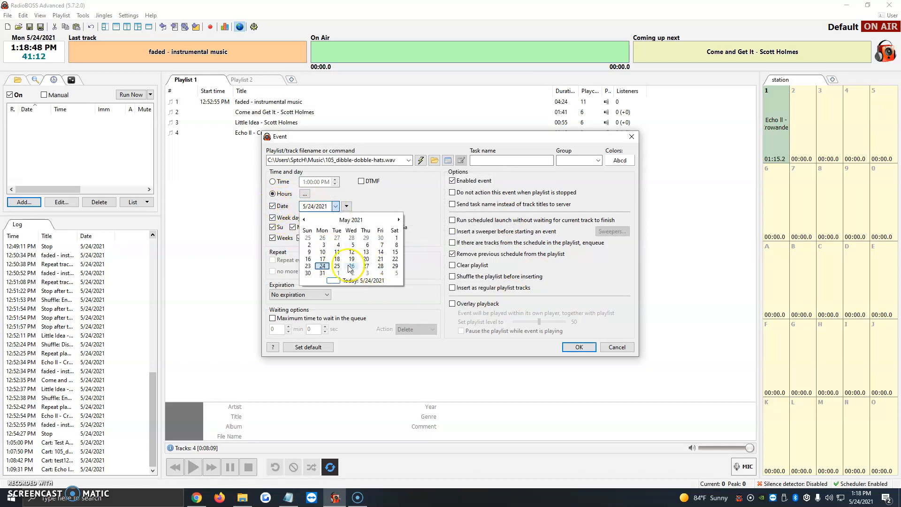
left_click(351, 252)
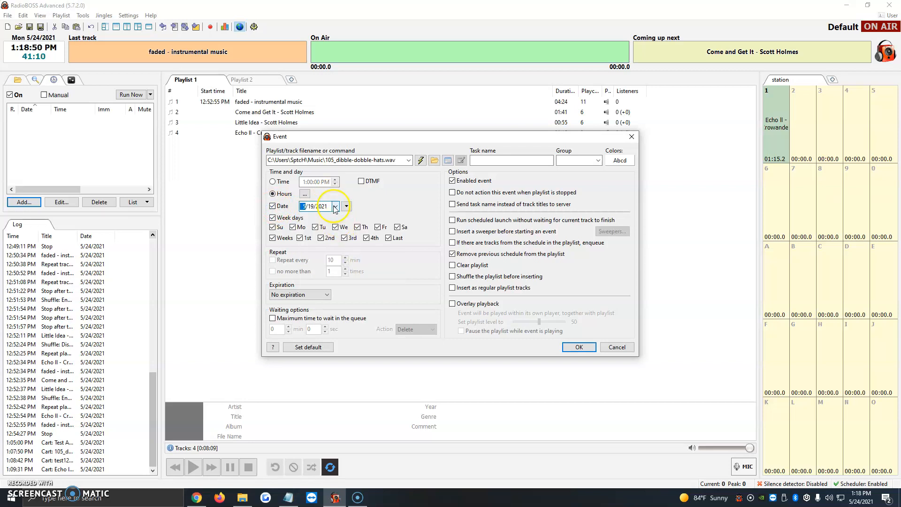
left_click(346, 204)
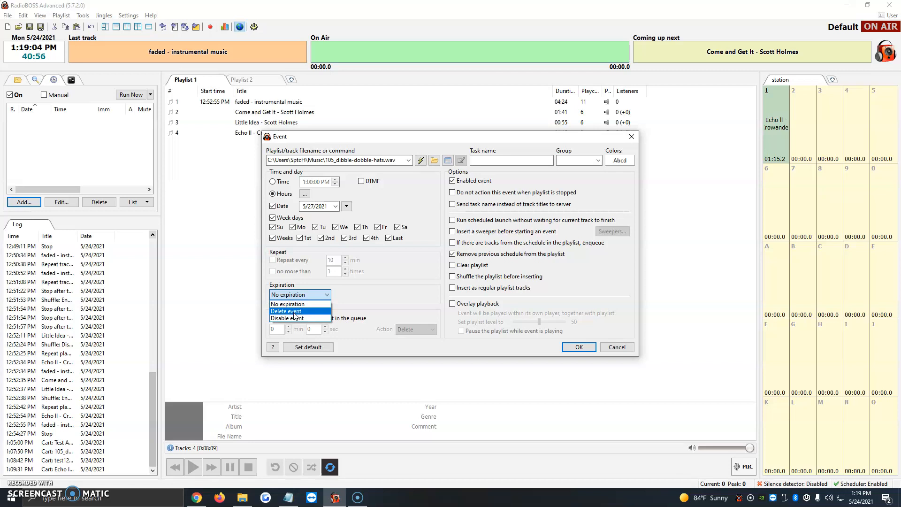
- Make the event disable itself on expiration, with expiration date May 27, 2021
left_click(285, 311)
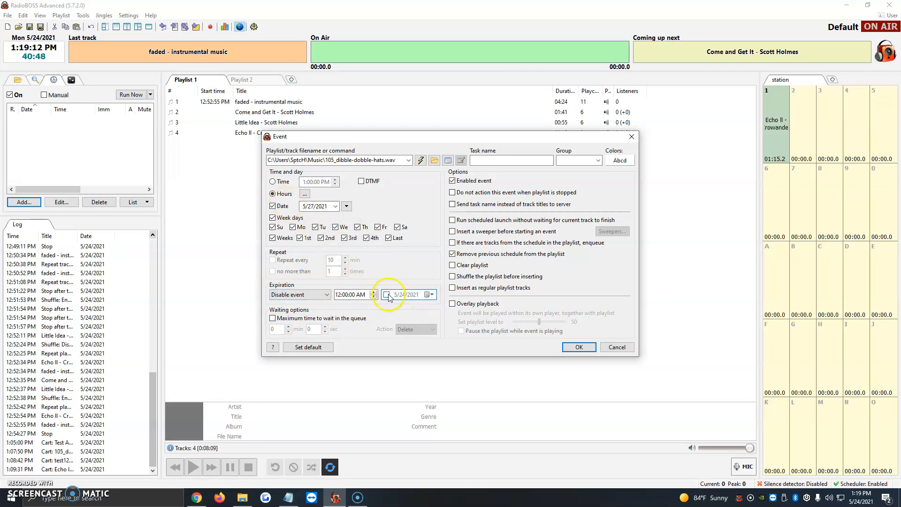
left_click(428, 294)
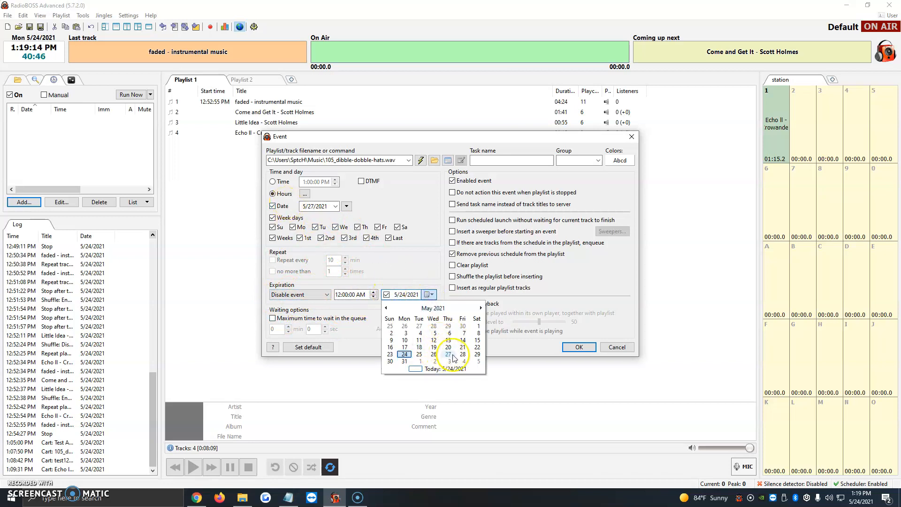
left_click(447, 354)
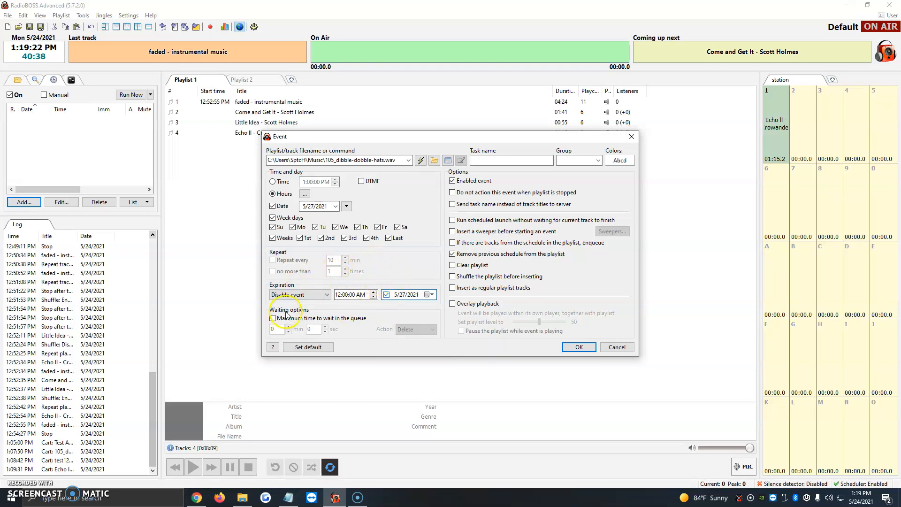
- Enable a maximum queue waiting time and set its minutes and after-wait action
left_click(273, 318)
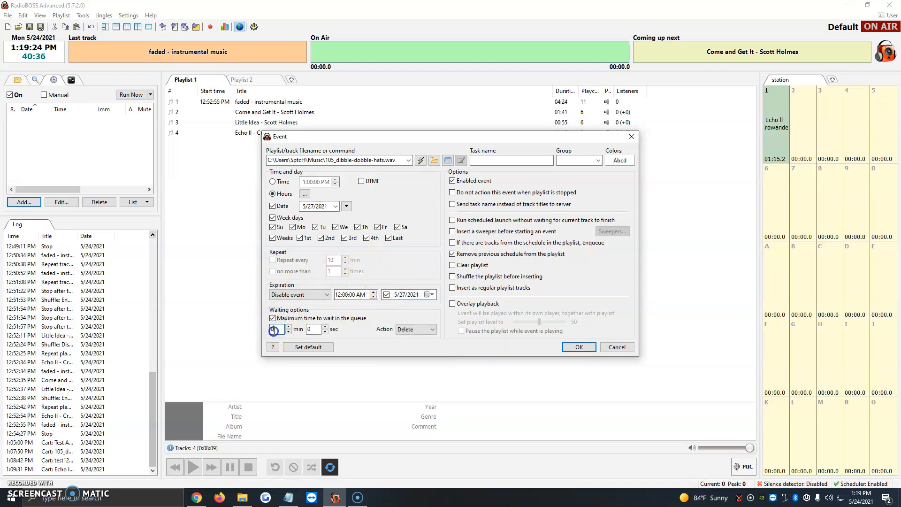
left_click(416, 329)
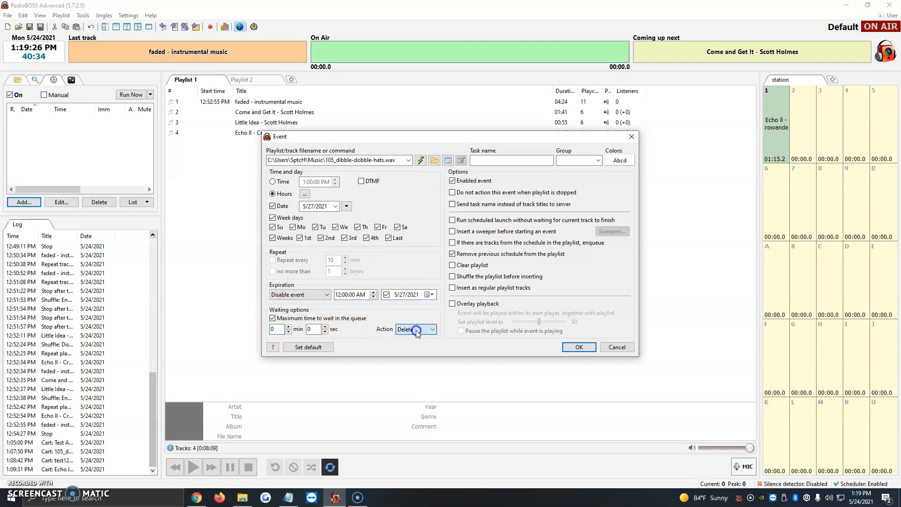
left_click(414, 330)
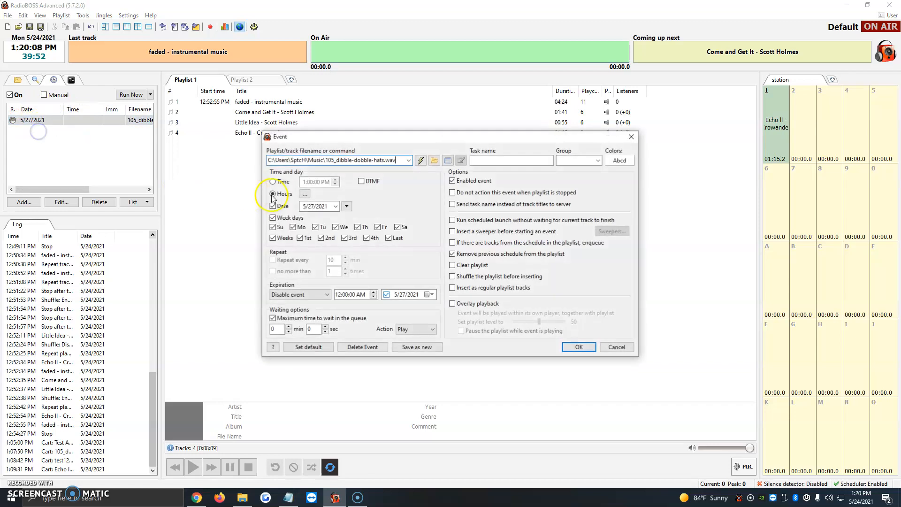
- Switch the event to a fixed 1:00:00 PM start, save it, and start playback
left_click(273, 181)
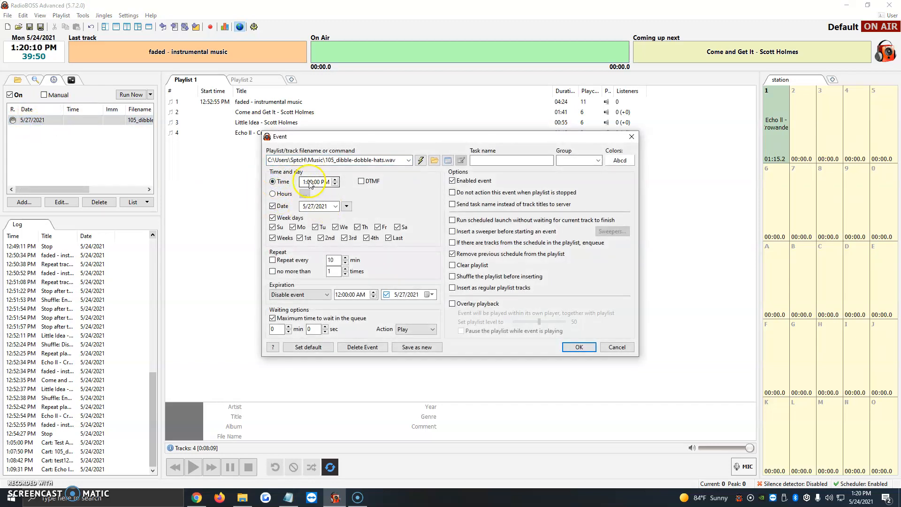
left_click(578, 347)
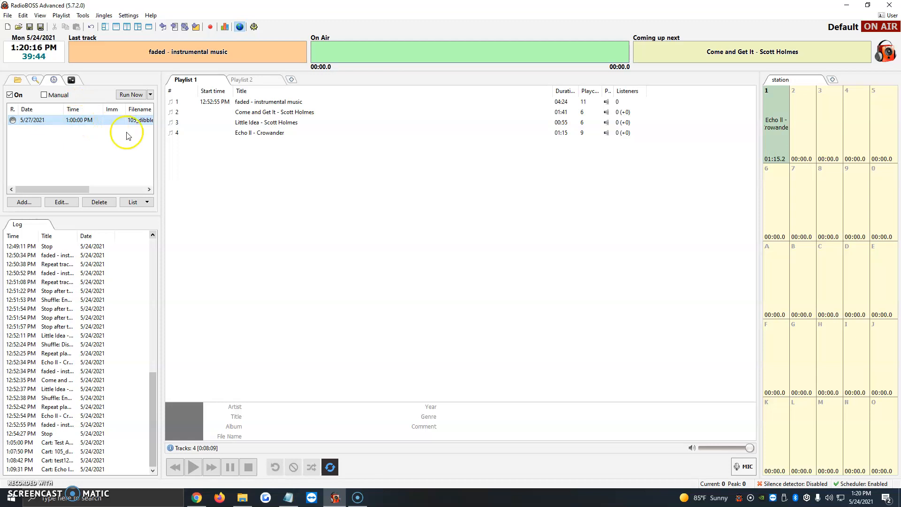
left_click(193, 467)
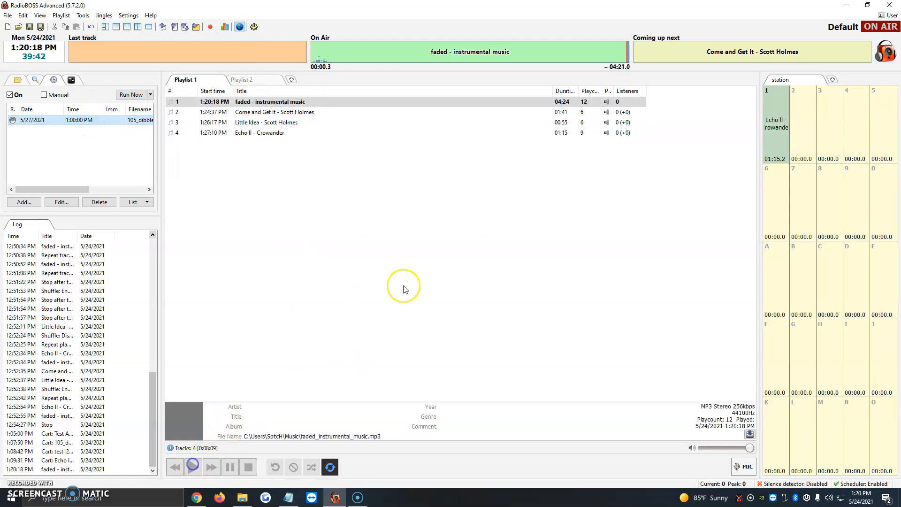